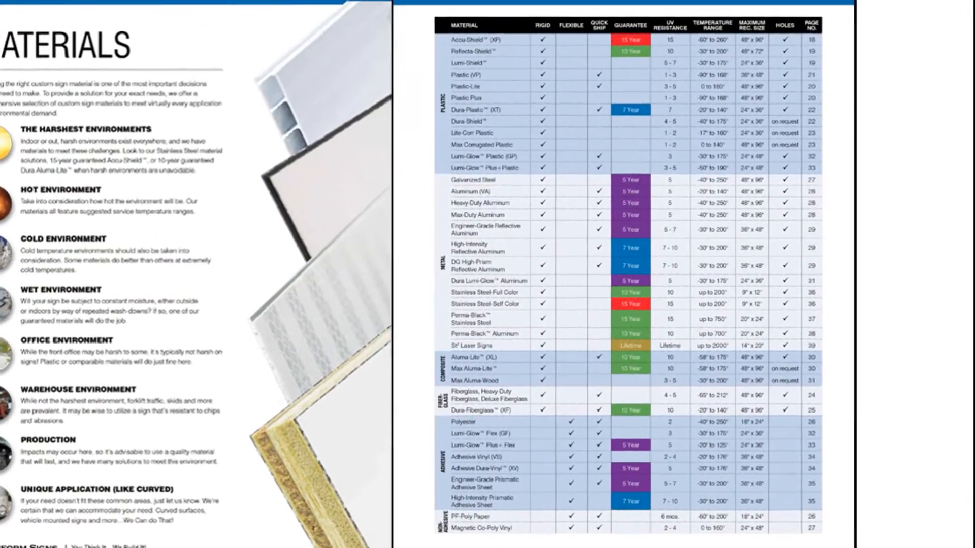
# - Open Personalize It! and choose the Safety Signs tile to launch the custom sign builder
pyautogui.scroll(-3)
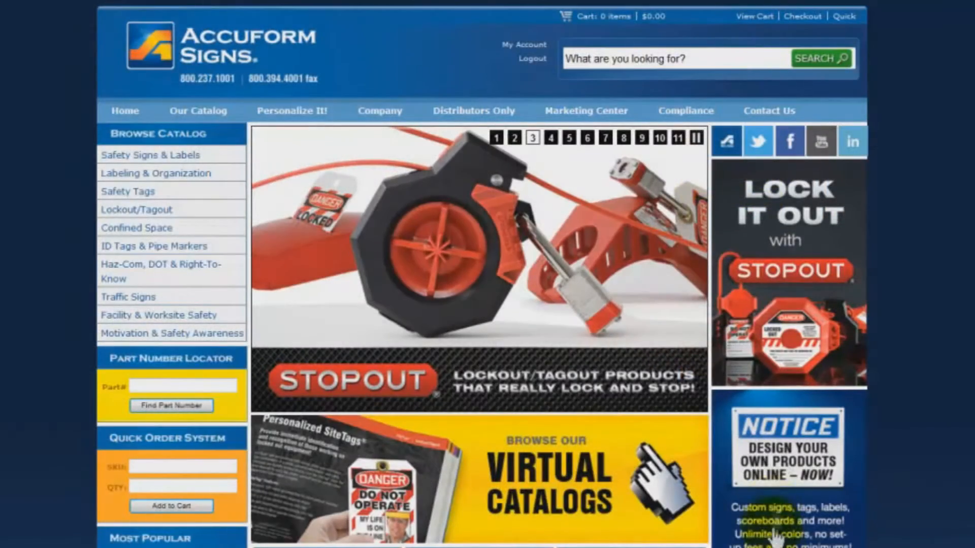
pyautogui.click(291, 111)
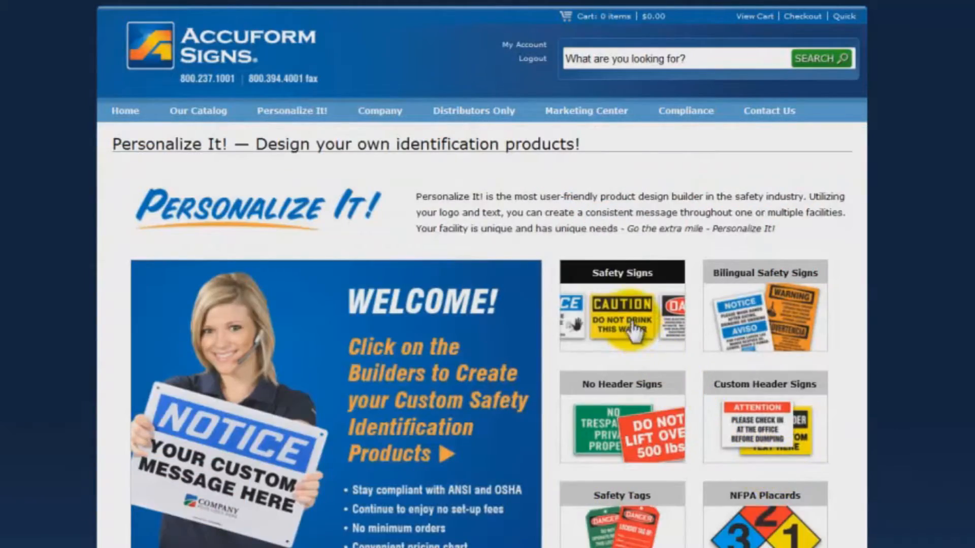
pyautogui.click(621, 313)
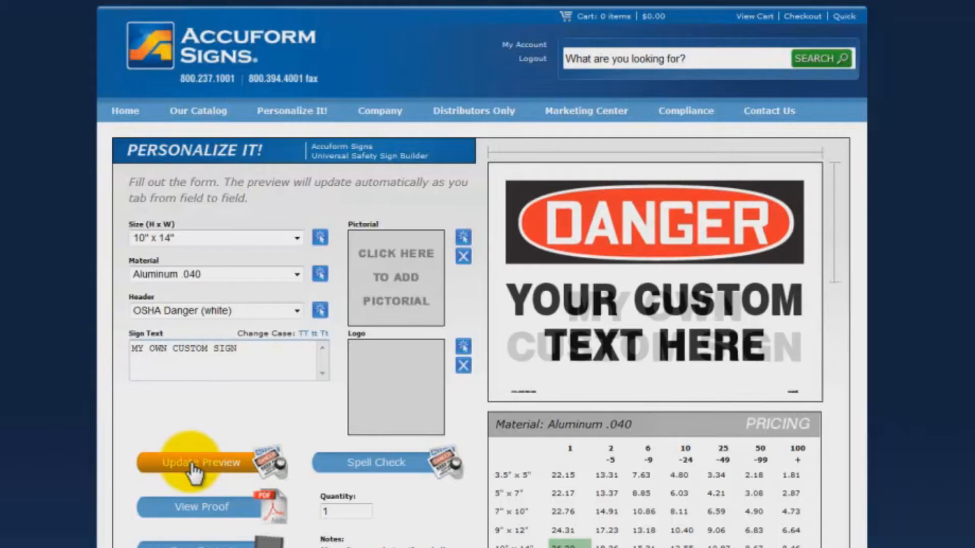